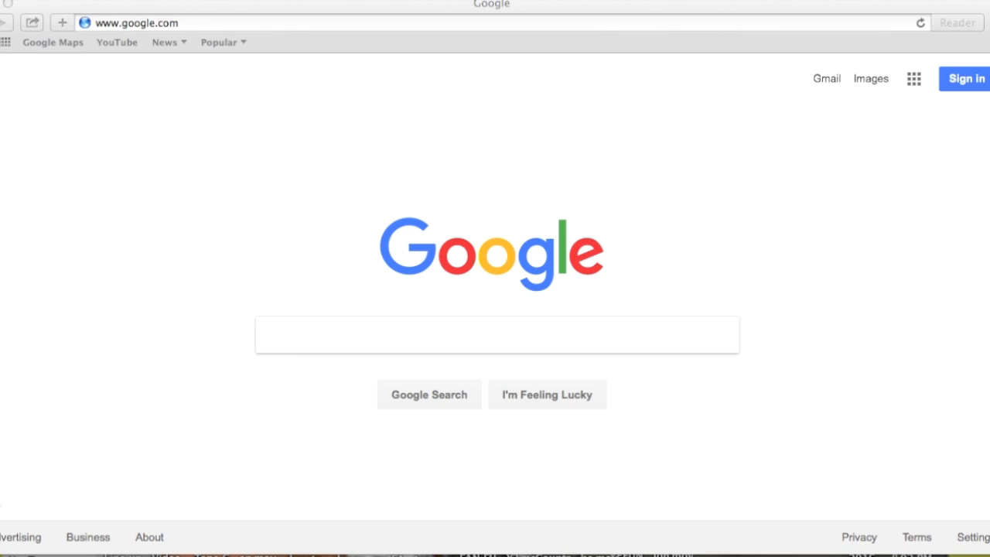
mouse_move(498, 490)
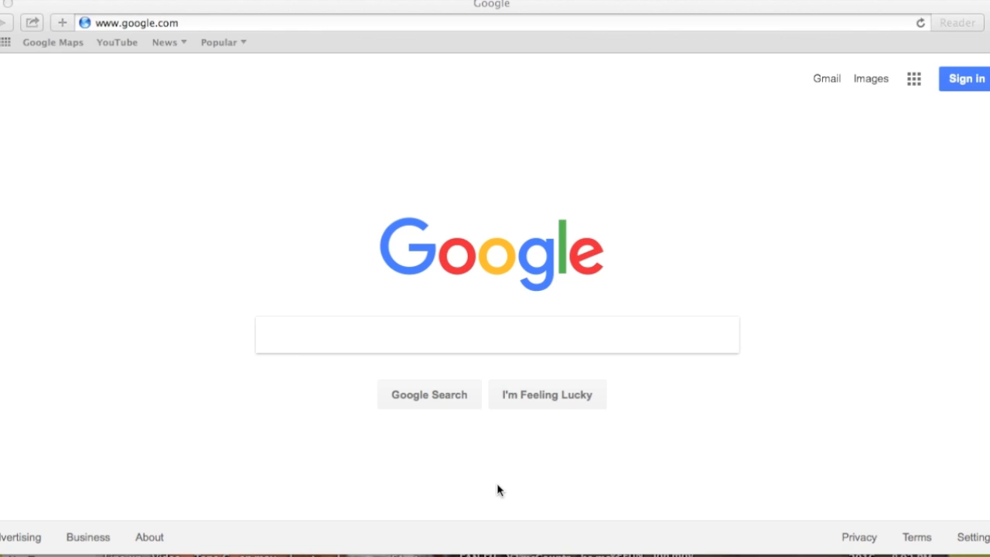
mouse_move(472, 446)
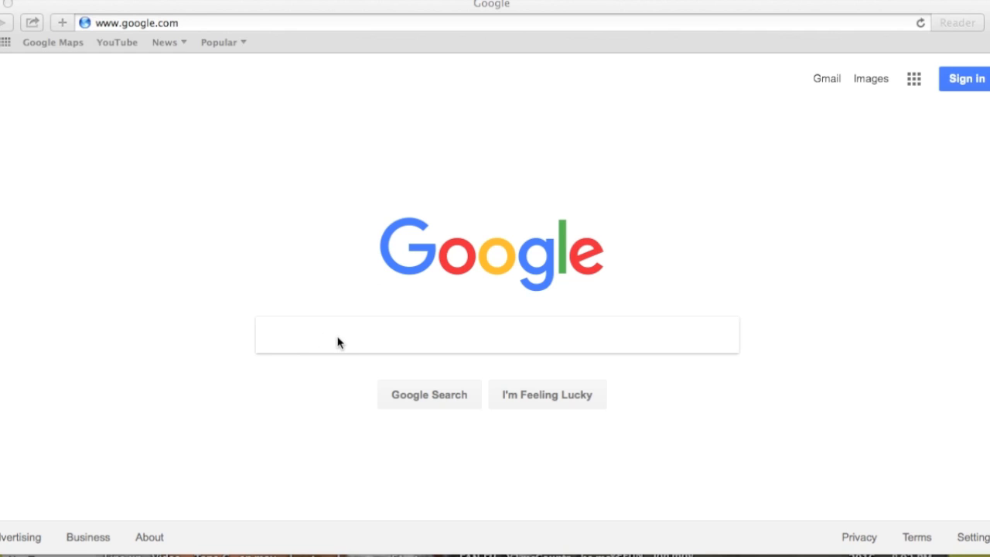
mouse_move(503, 455)
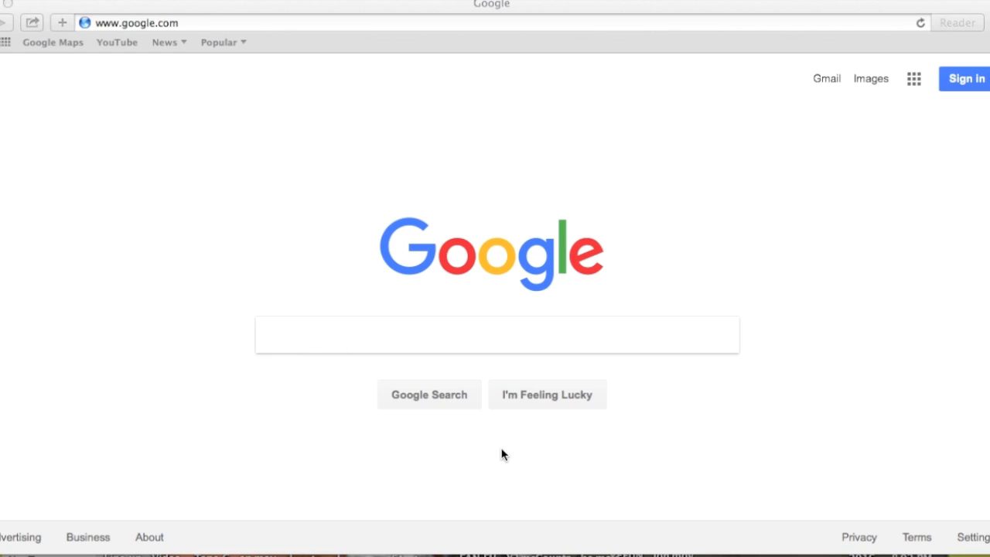
mouse_move(934, 421)
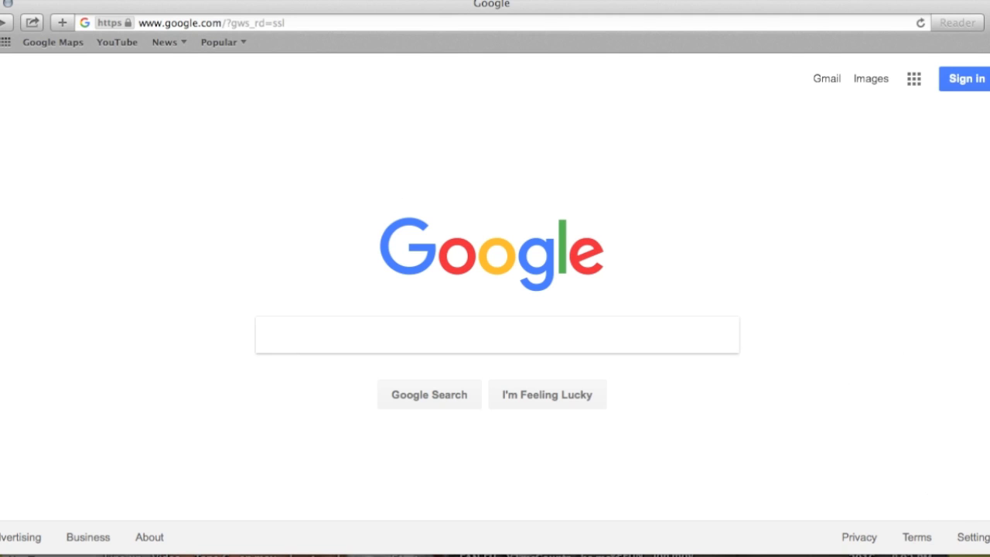
mouse_move(983, 540)
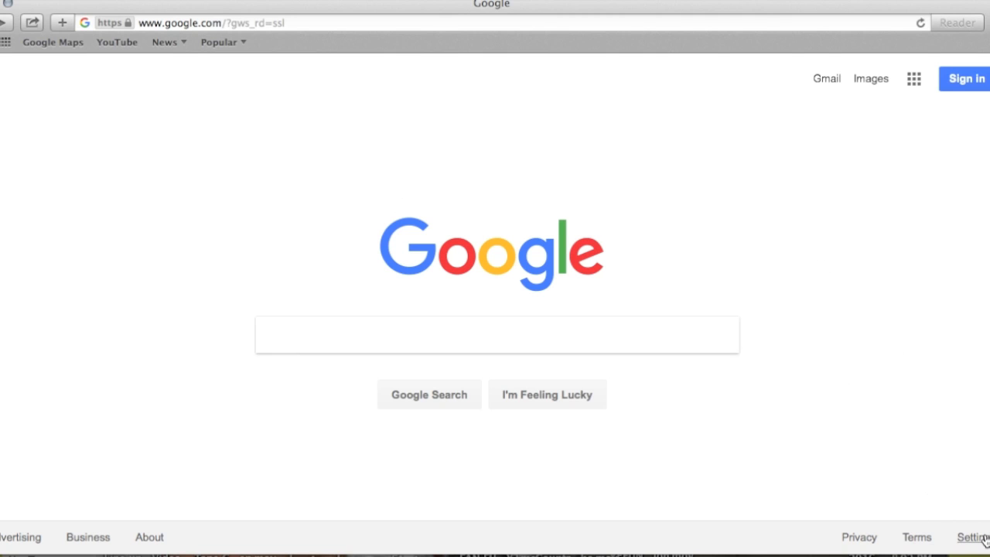
- Reach the Advanced Search page from Settings and focus the 'all these words' field
left_click(971, 537)
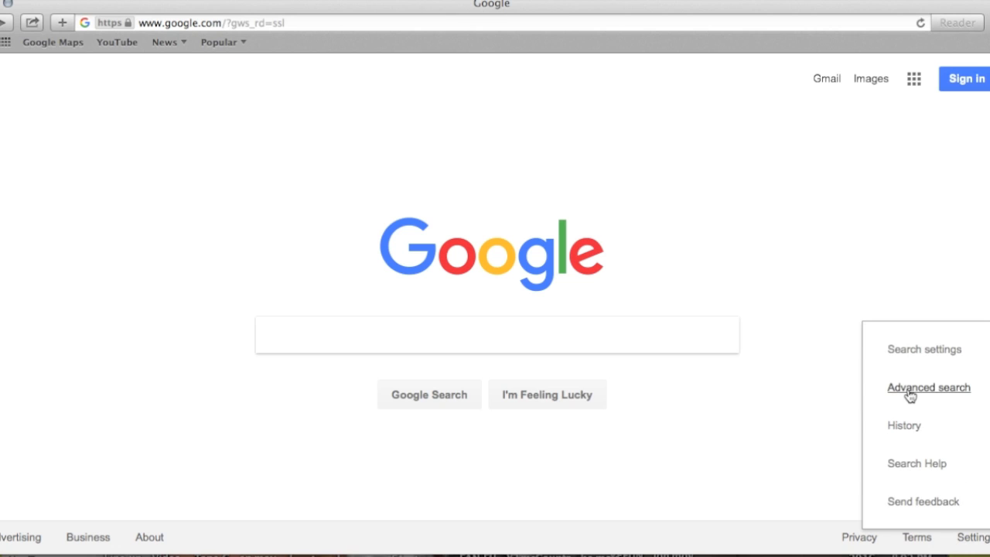
left_click(928, 387)
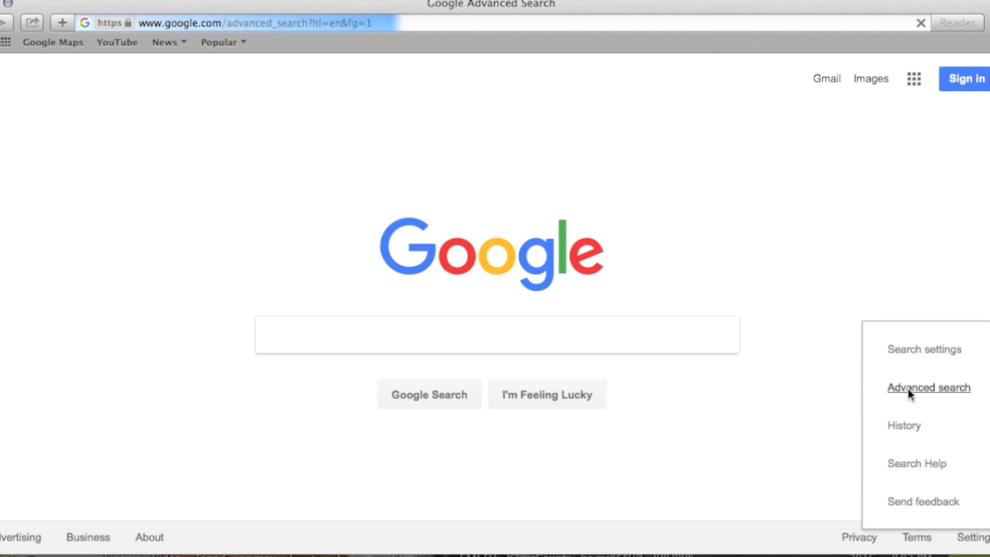
left_click(928, 387)
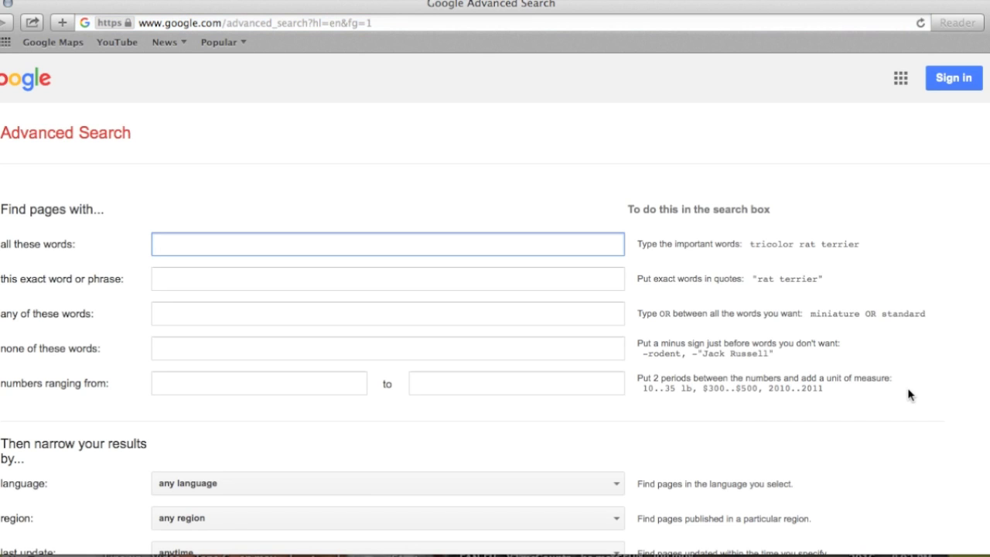
mouse_move(183, 238)
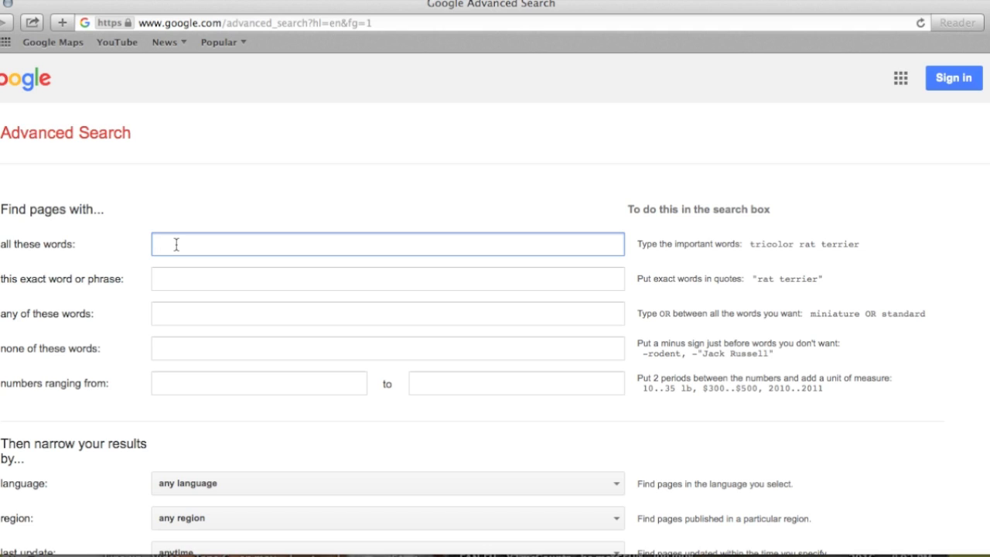
- Enter 'YouTube Award Play Button' as the words results must contain
type("YouTube")
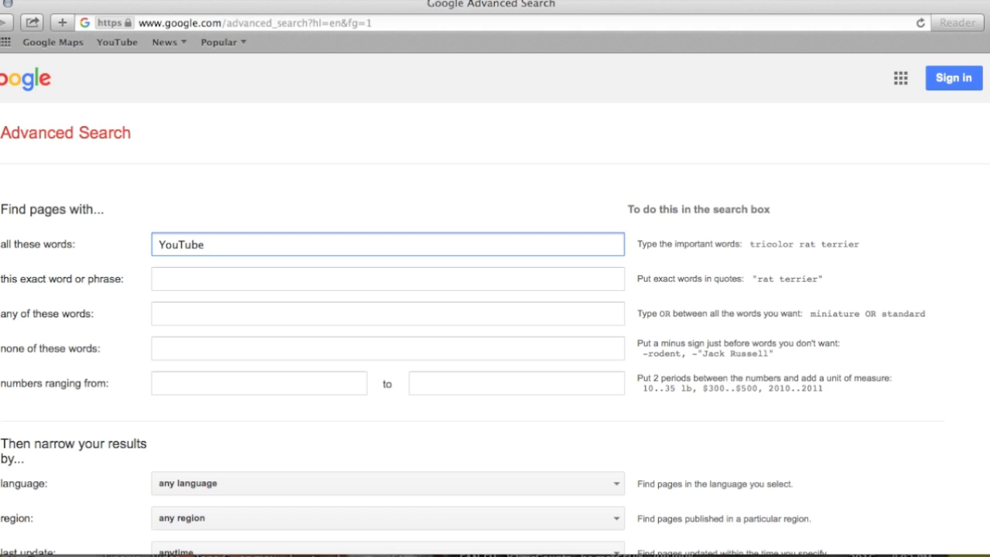
type("Award")
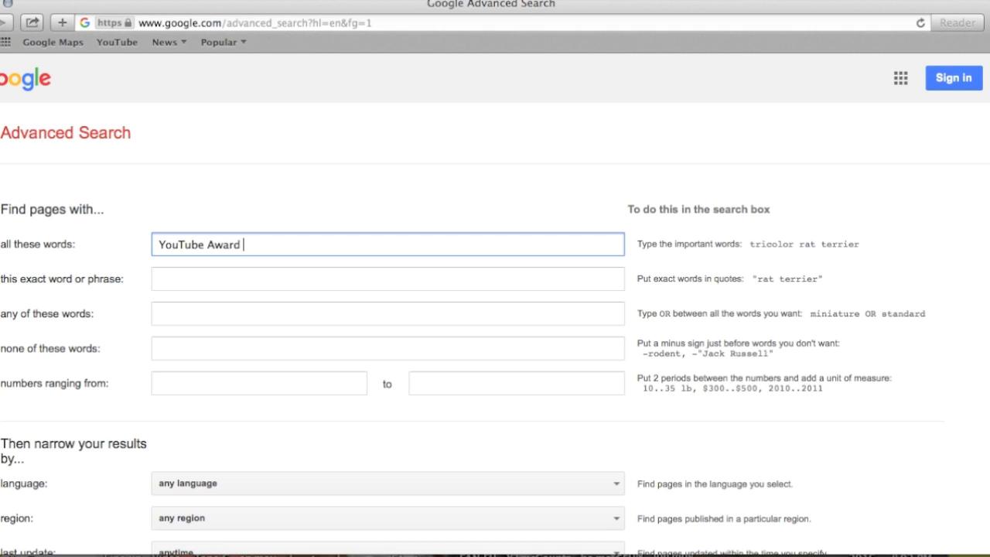
type("Play Butto")
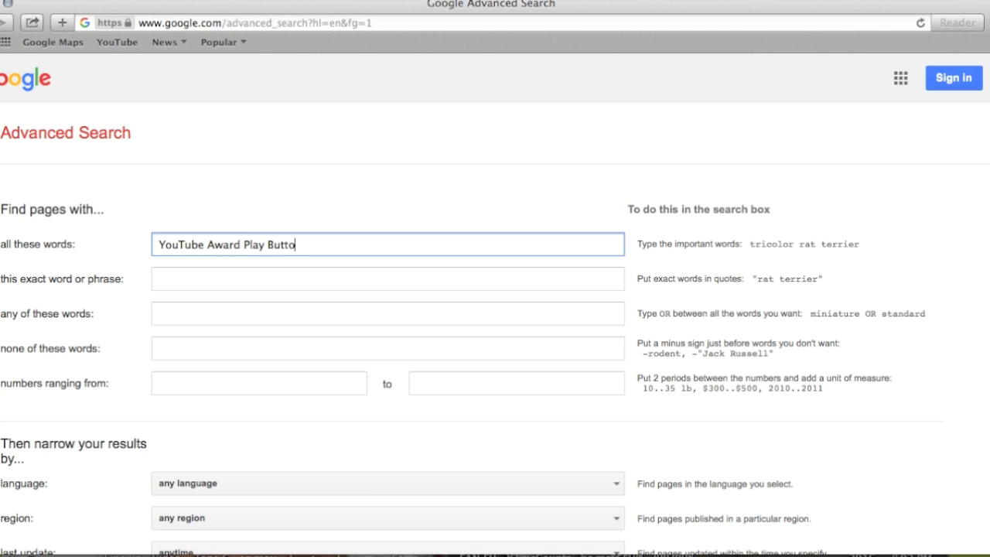
- Reveal the usage-rights license choices further down the Advanced Search form
scroll("down", 3)
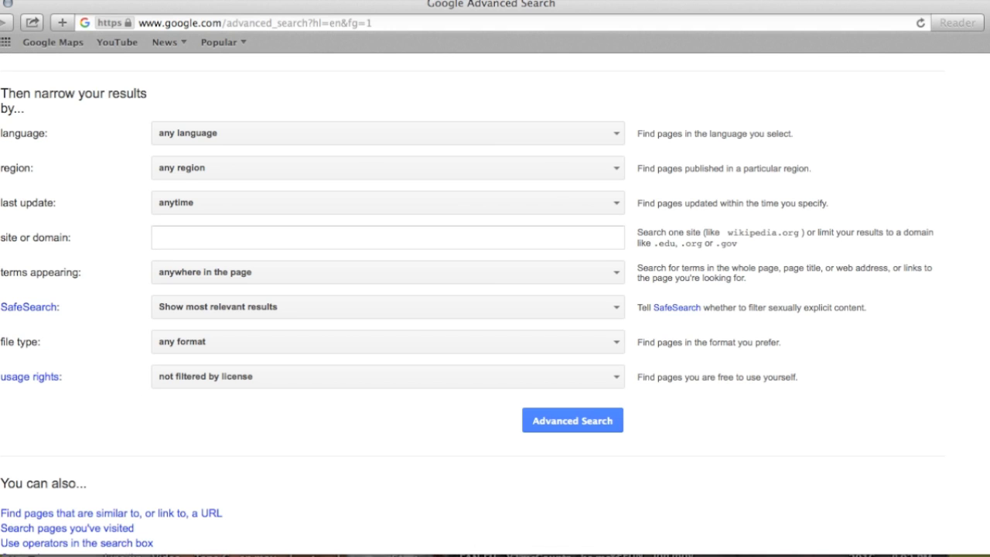
mouse_move(217, 379)
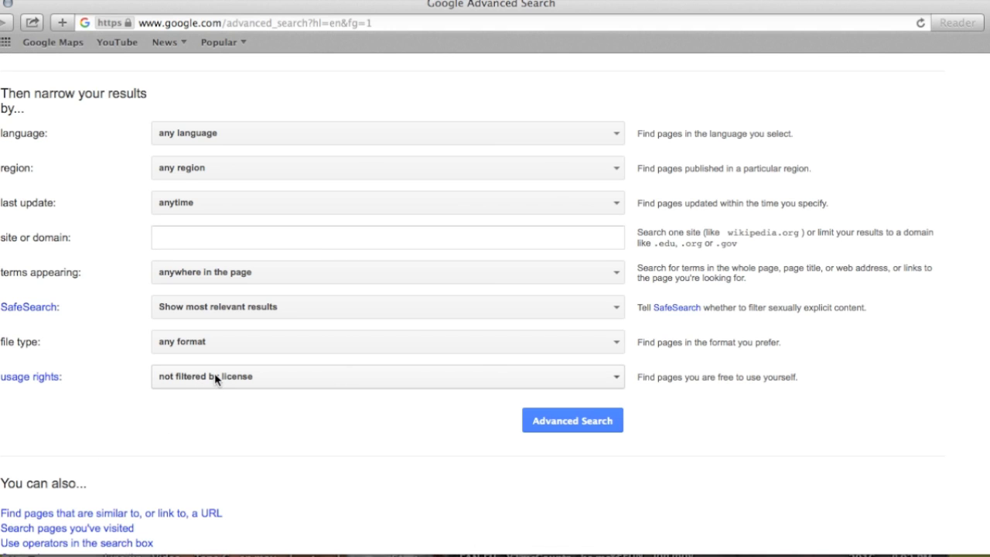
mouse_move(498, 347)
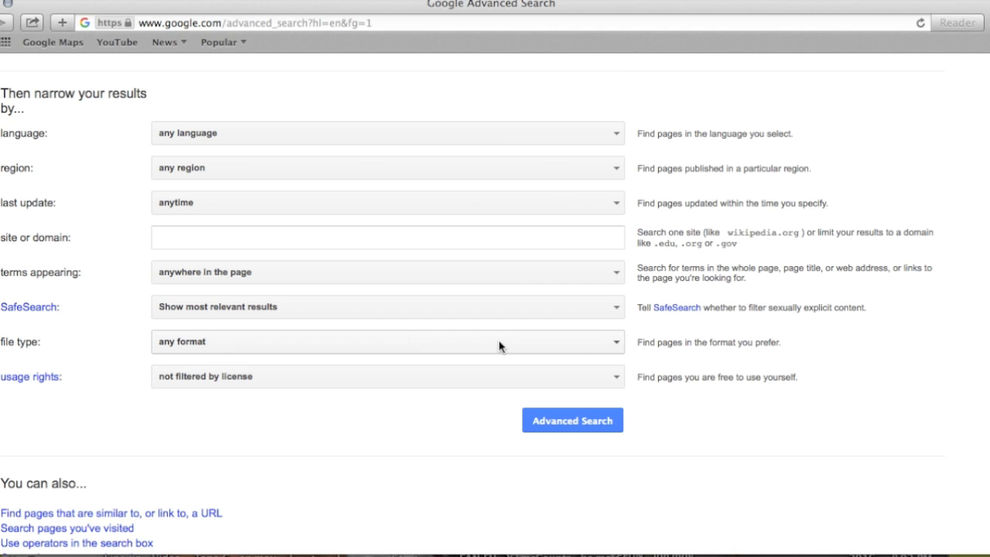
left_click(386, 378)
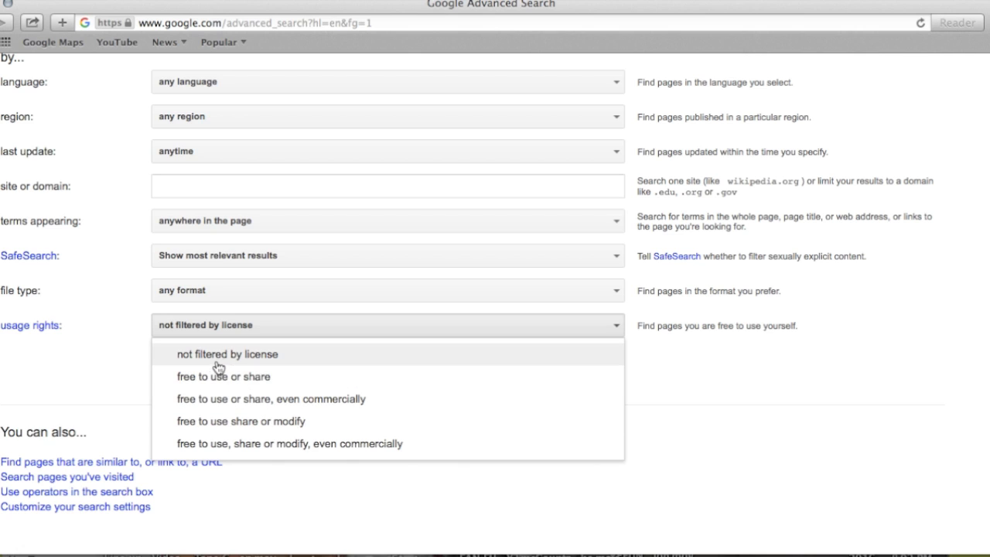
mouse_move(232, 386)
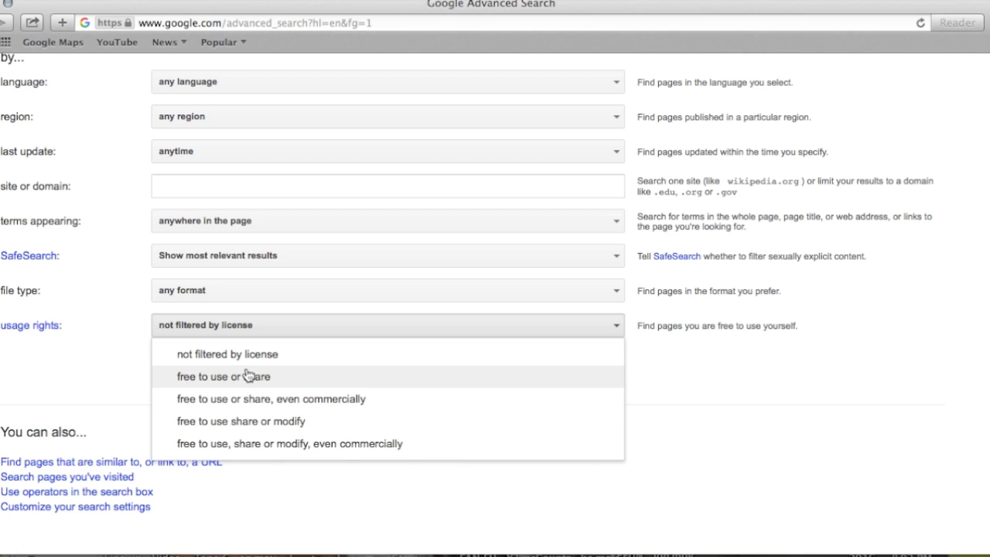
mouse_move(285, 379)
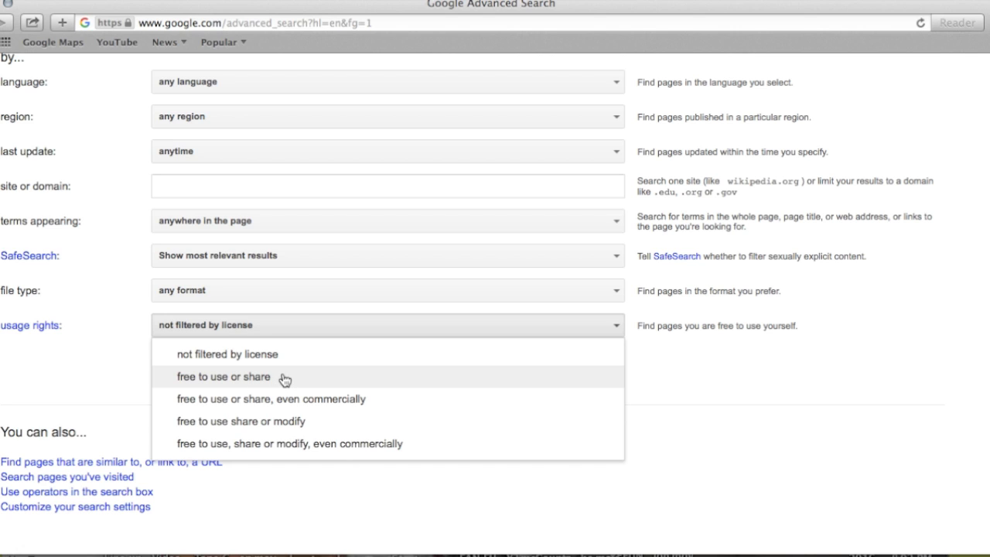
mouse_move(201, 387)
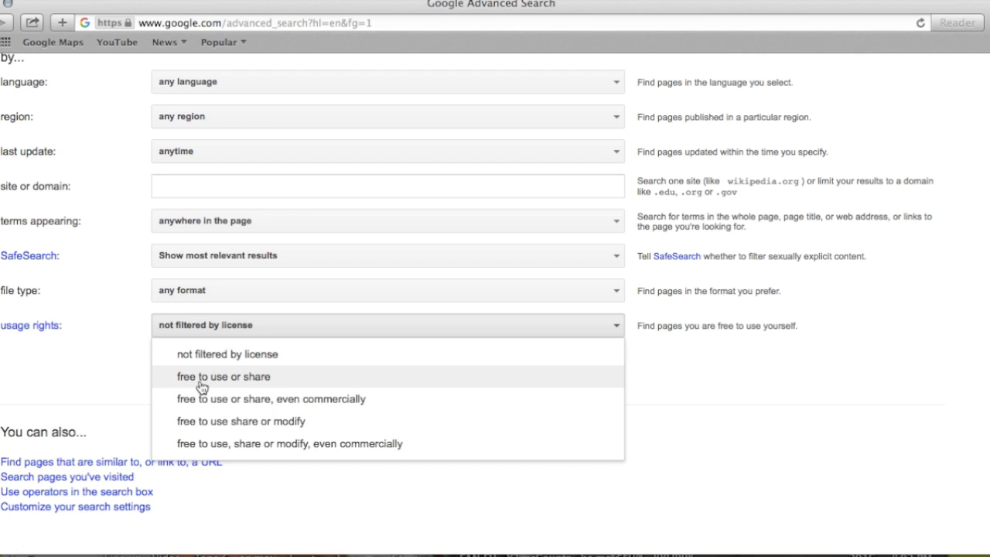
mouse_move(229, 384)
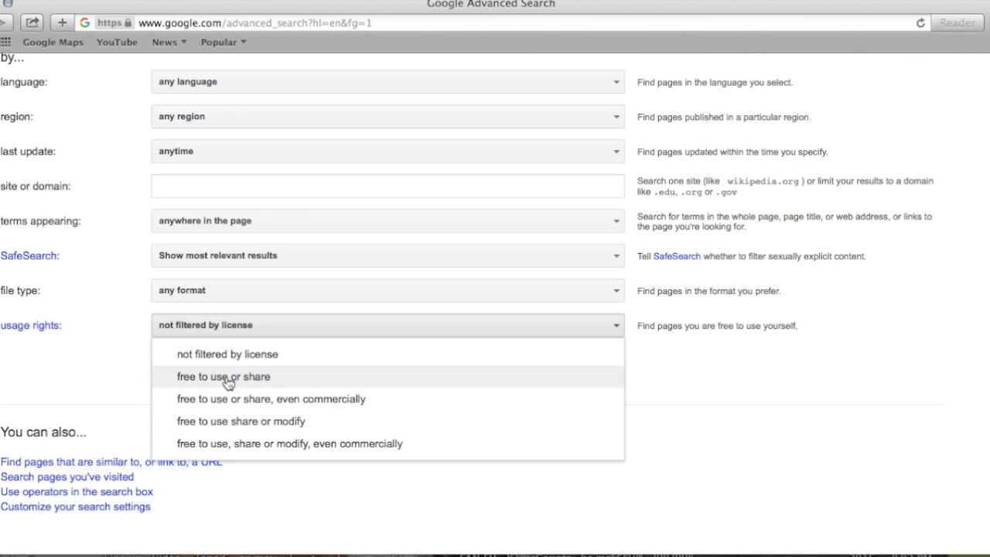
mouse_move(229, 399)
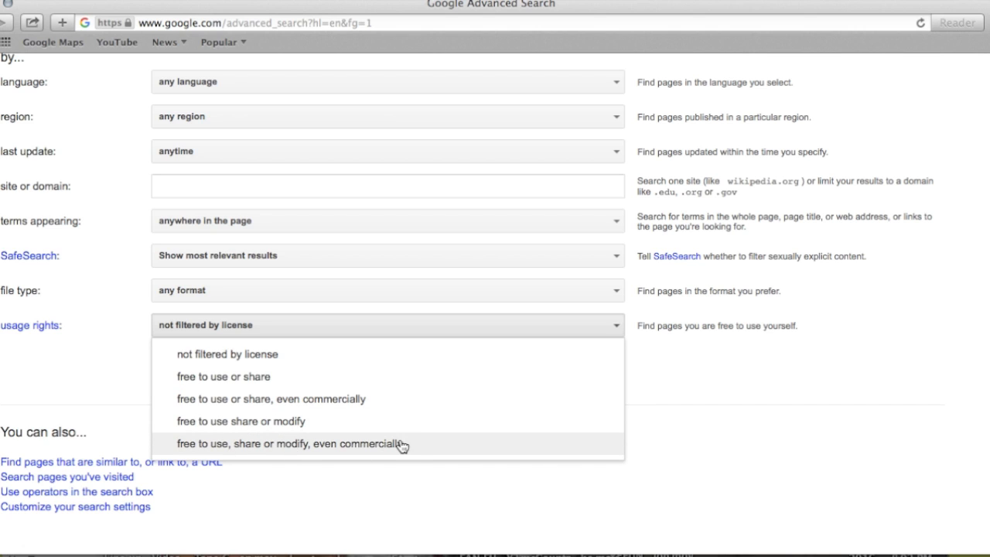
mouse_move(418, 451)
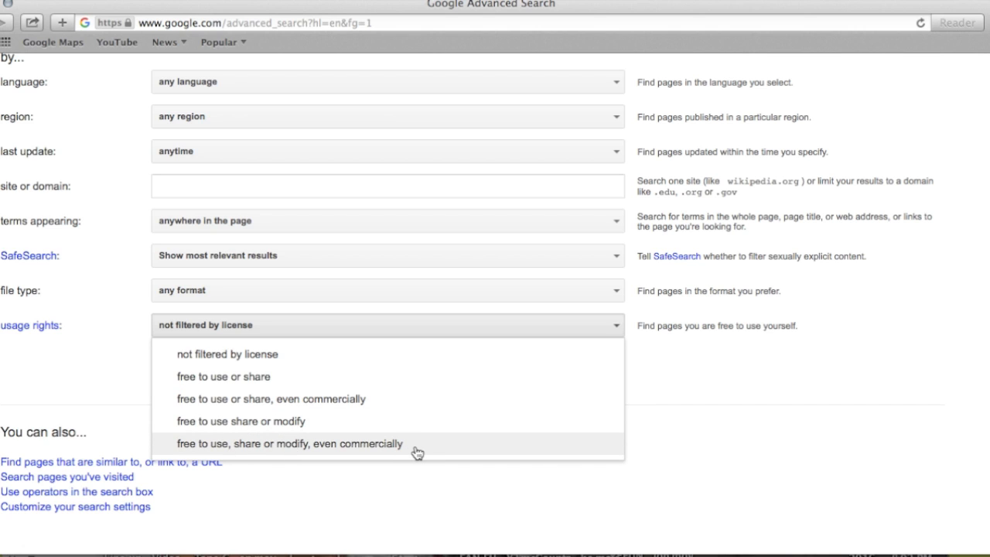
mouse_move(182, 458)
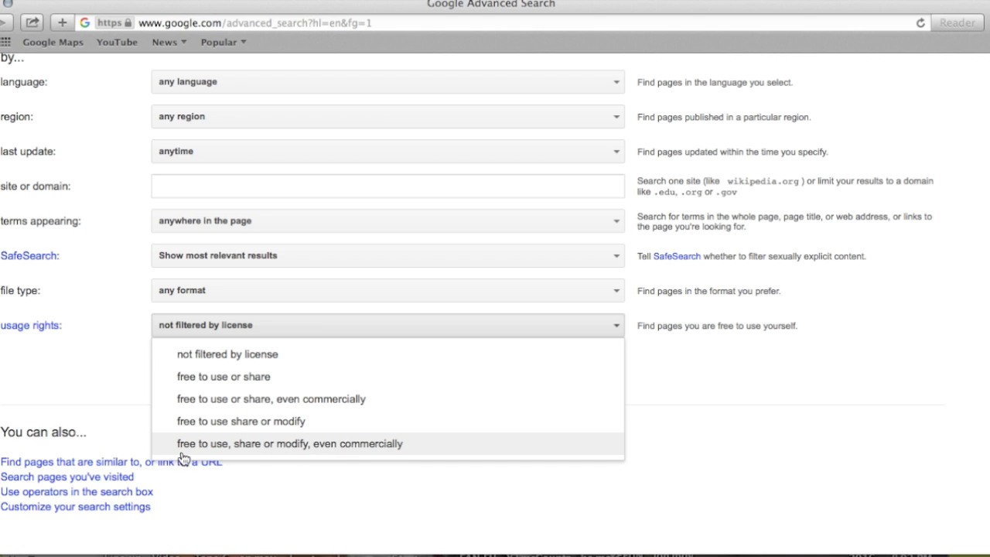
mouse_move(294, 454)
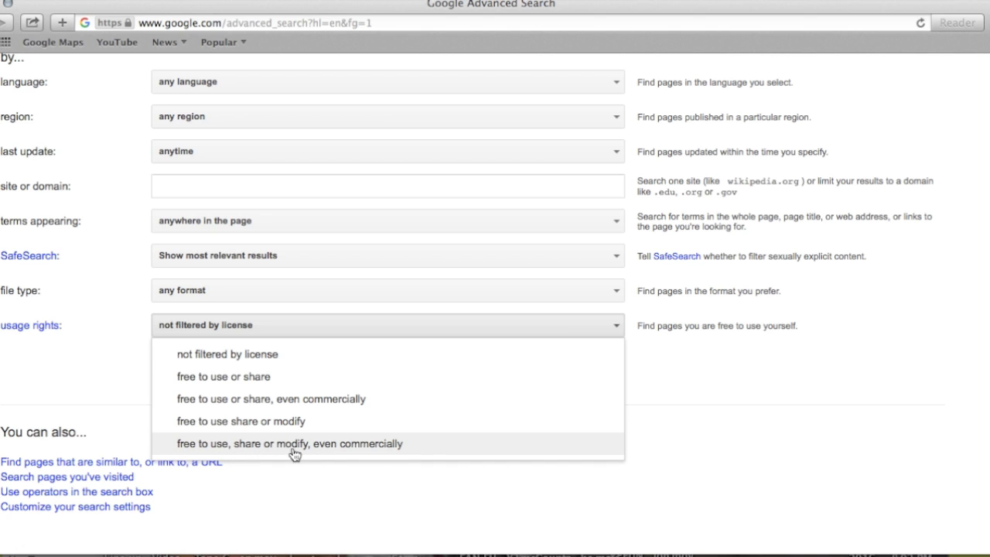
mouse_move(412, 450)
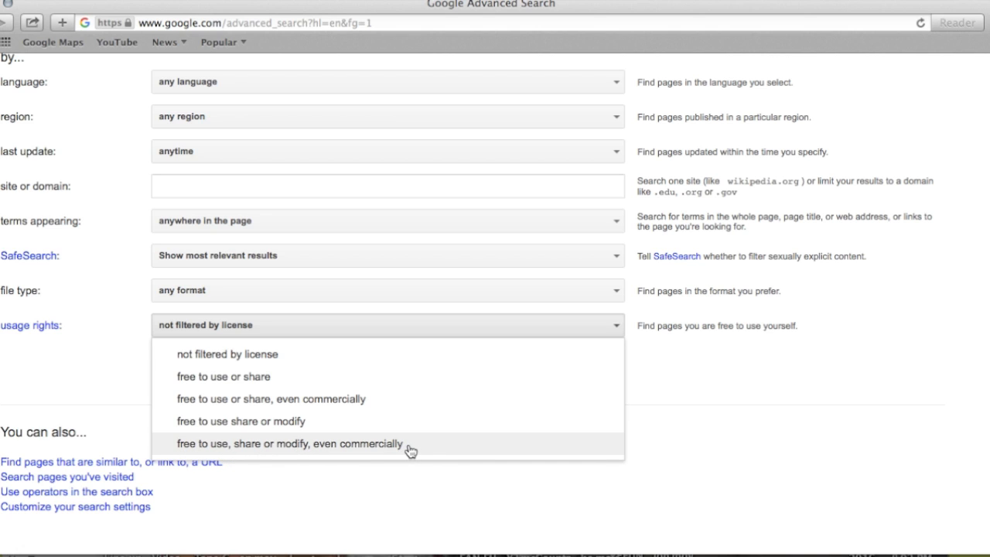
- Limit results to pages free to use, share or modify, even commercially
left_click(289, 443)
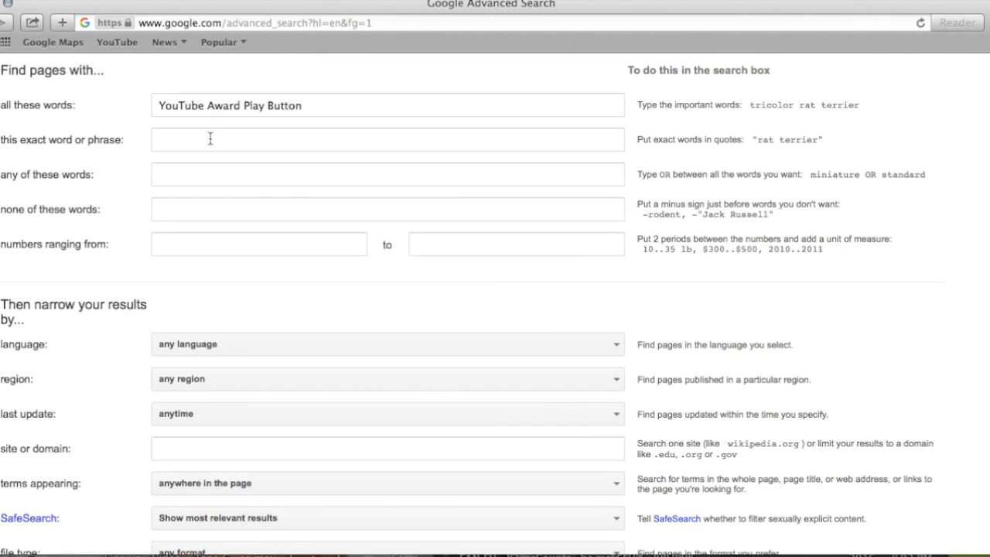
mouse_move(192, 130)
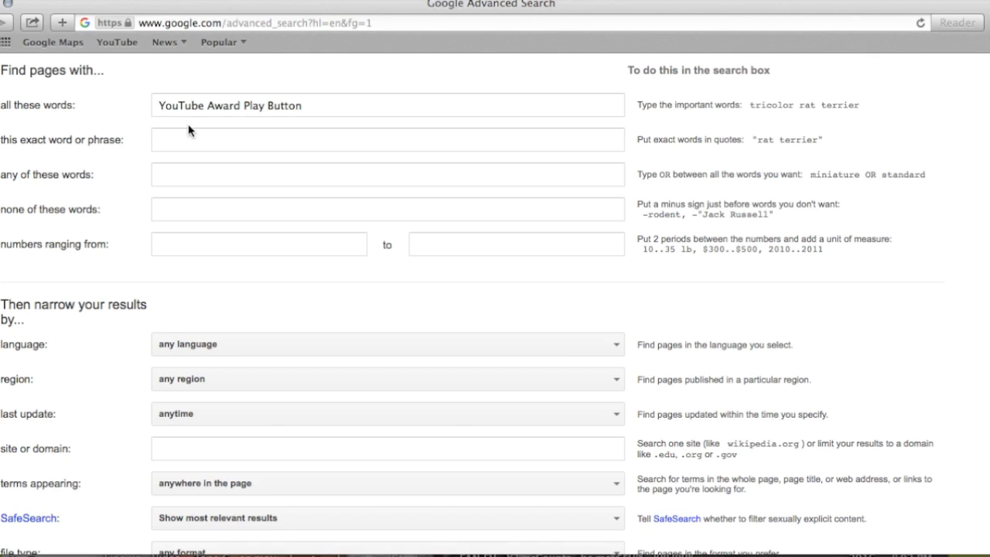
mouse_move(390, 277)
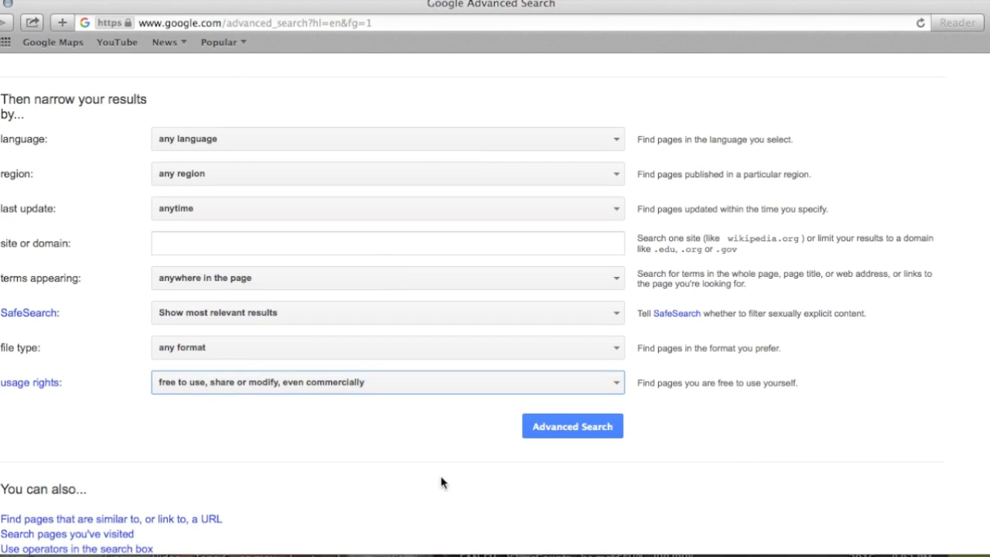
mouse_move(582, 458)
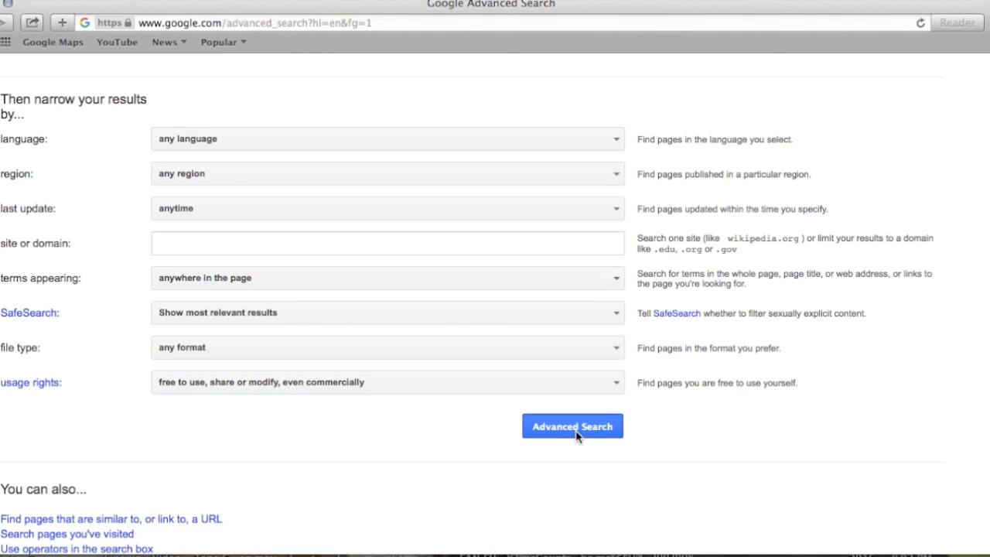
- Run the filtered search and show image results for 'YouTube Award Play Button'
left_click(572, 427)
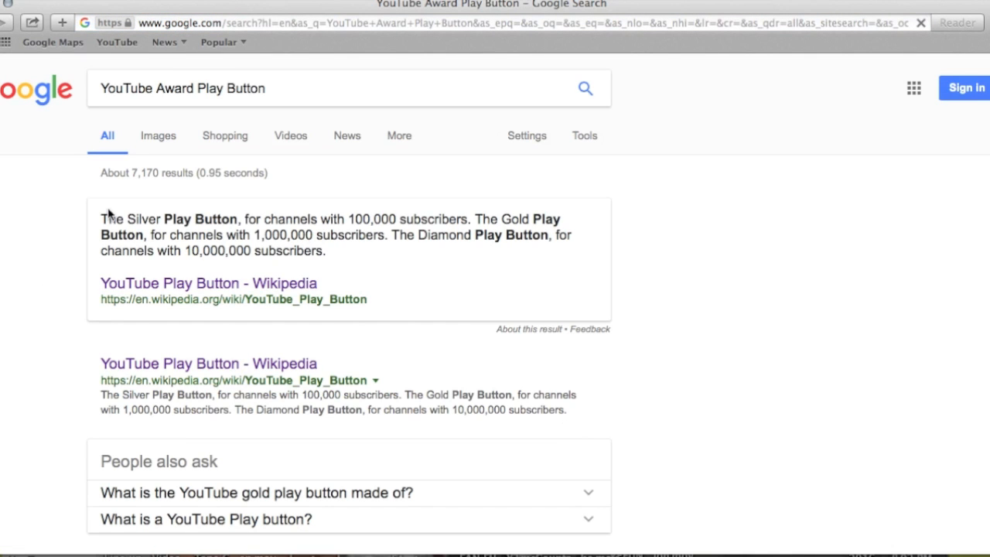
left_click(585, 136)
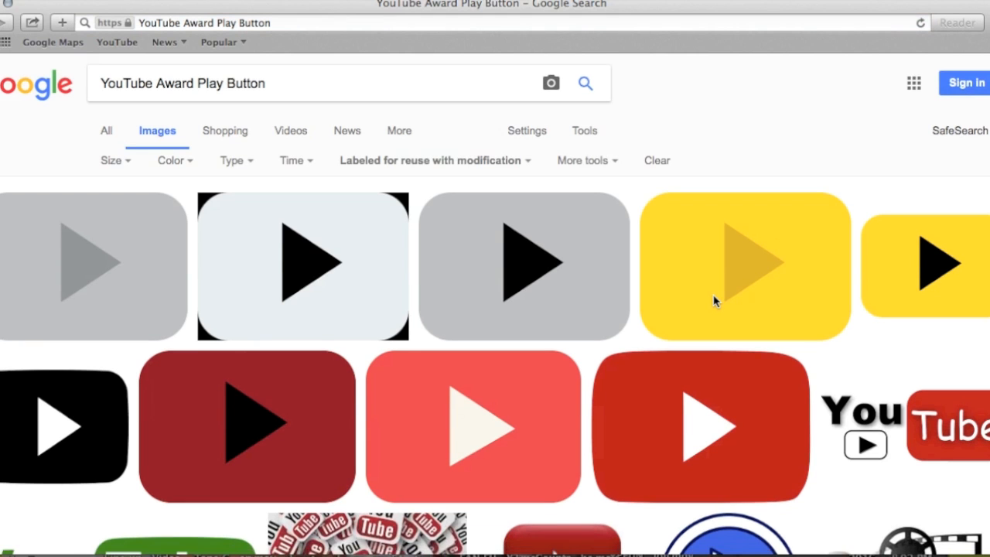
scroll("down", 3)
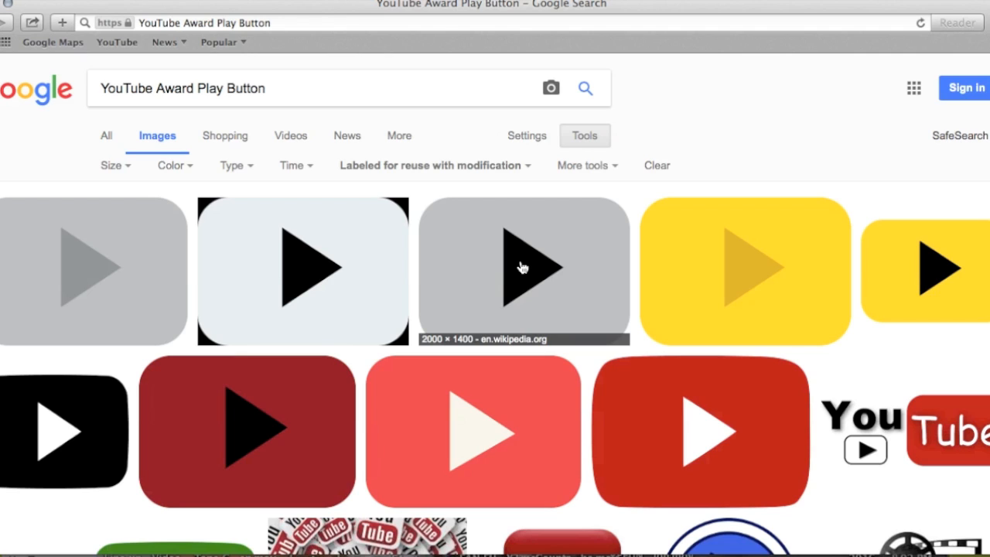
mouse_move(304, 272)
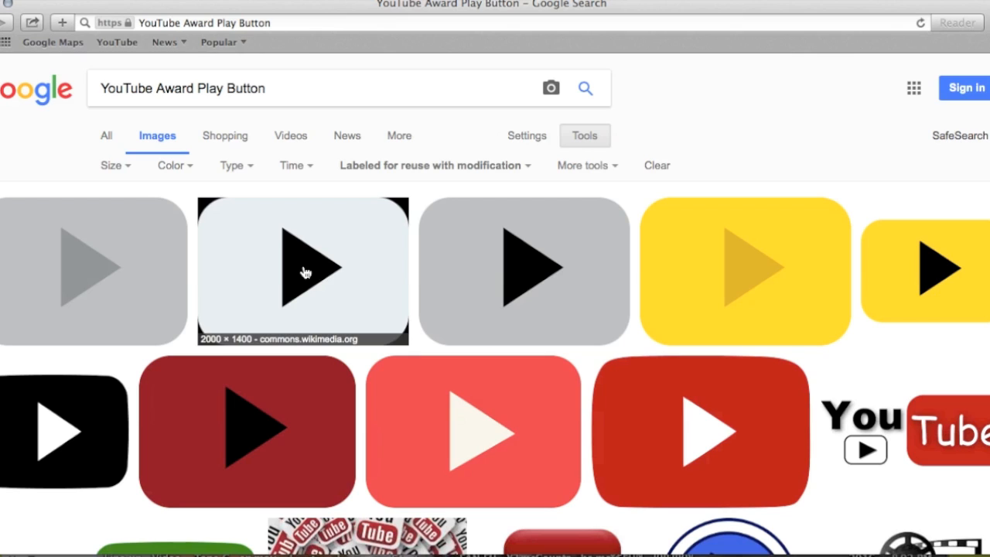